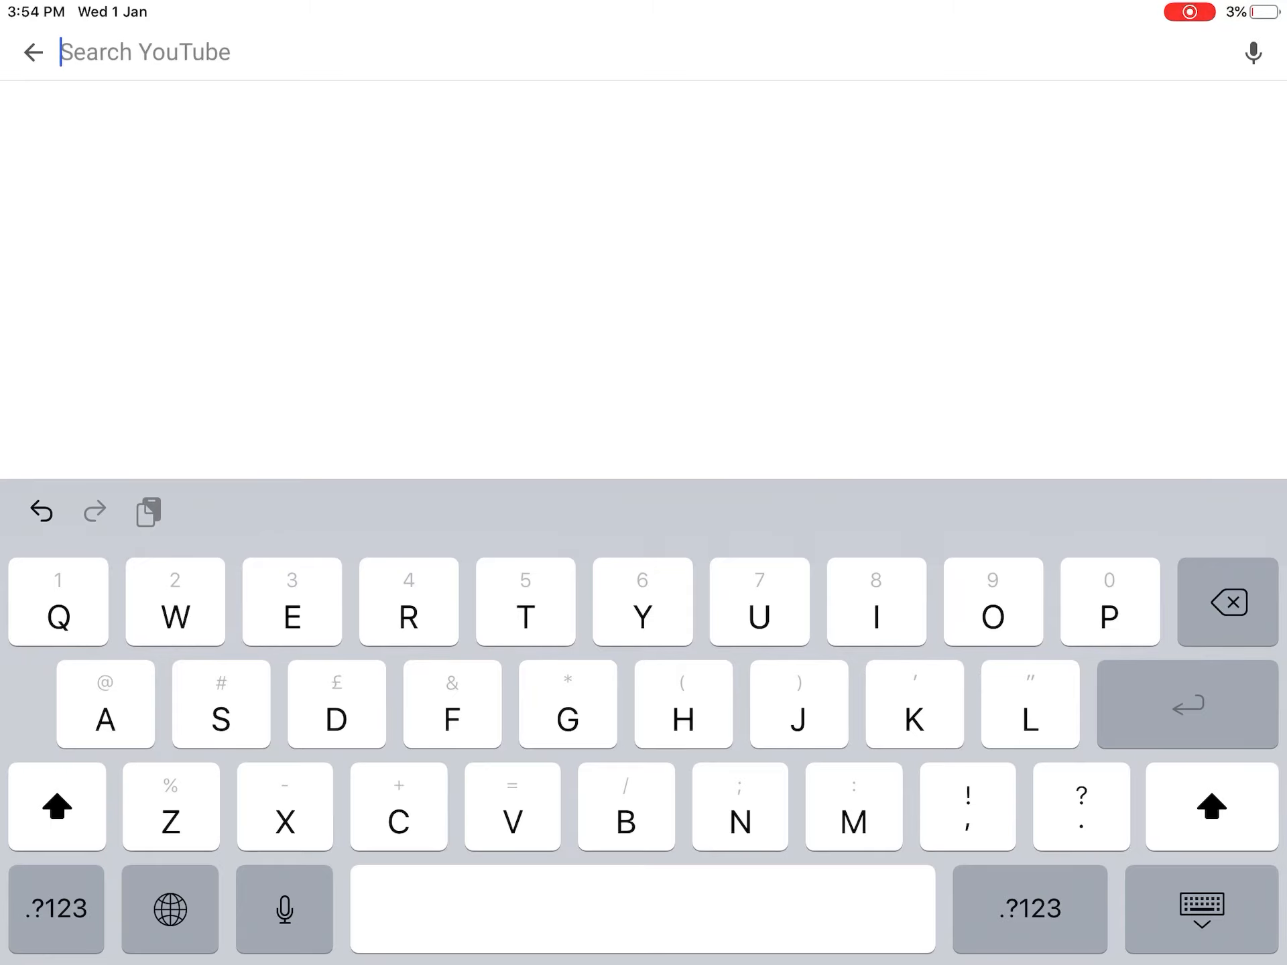
pyautogui.write('Jijjij')
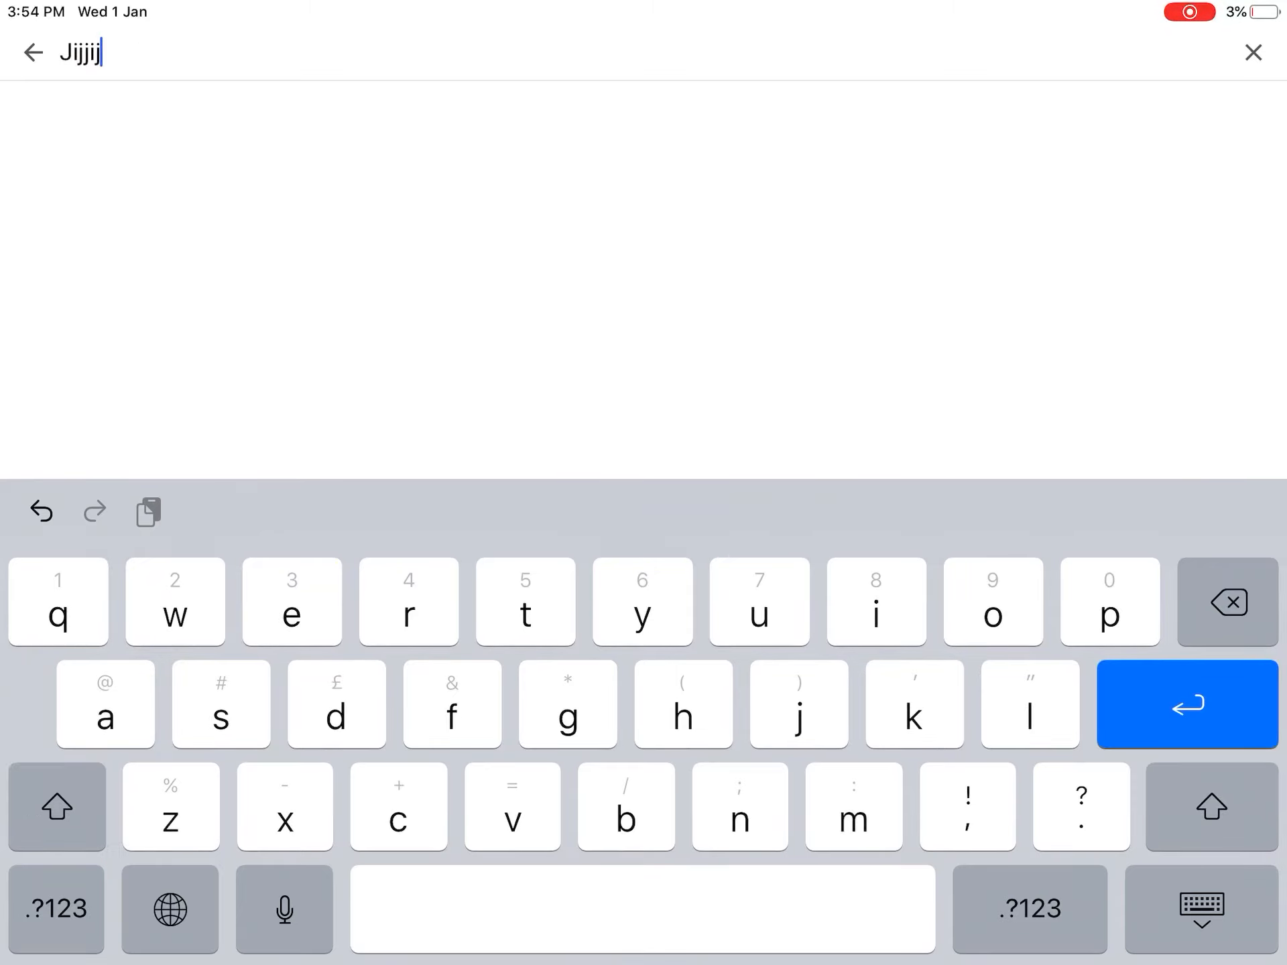